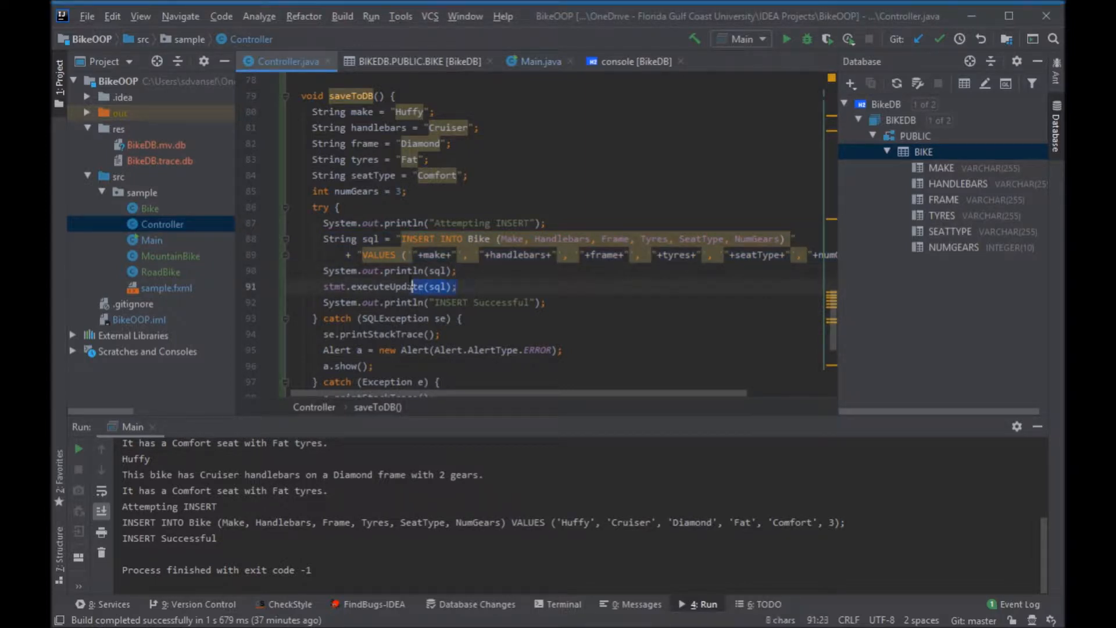
Replace stmt.executeUpdate(sql) with a PreparedStatement binding six bike fields, then ps.executeUpdate()
drag(321, 239, 455, 286)
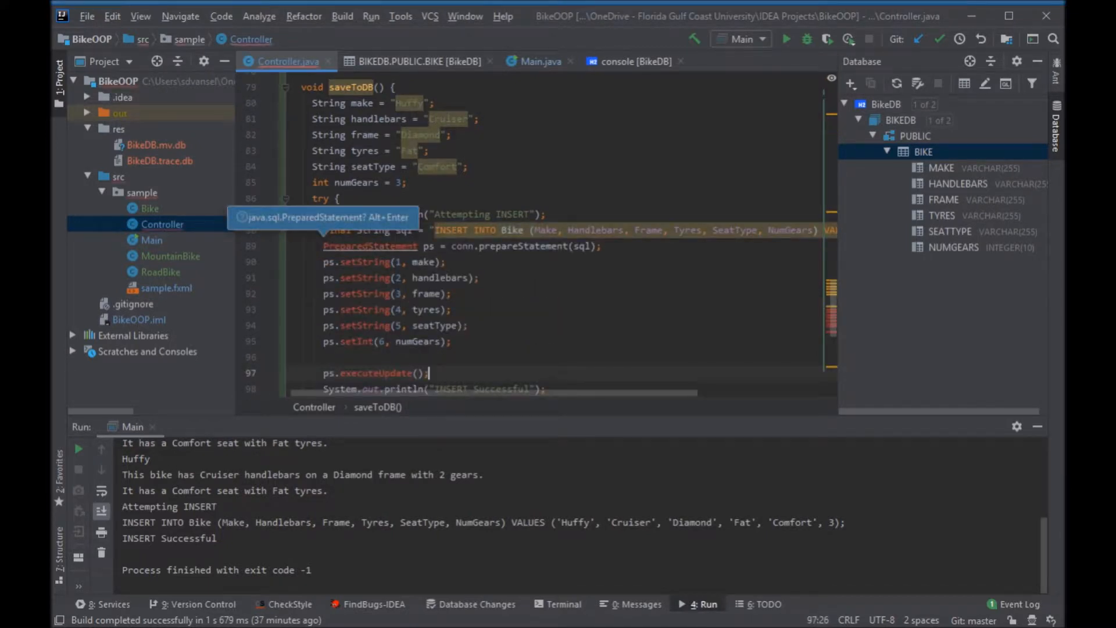
Use six ? placeholders in VALUES, import PreparedStatement, and set numGears to 4
click(351, 245)
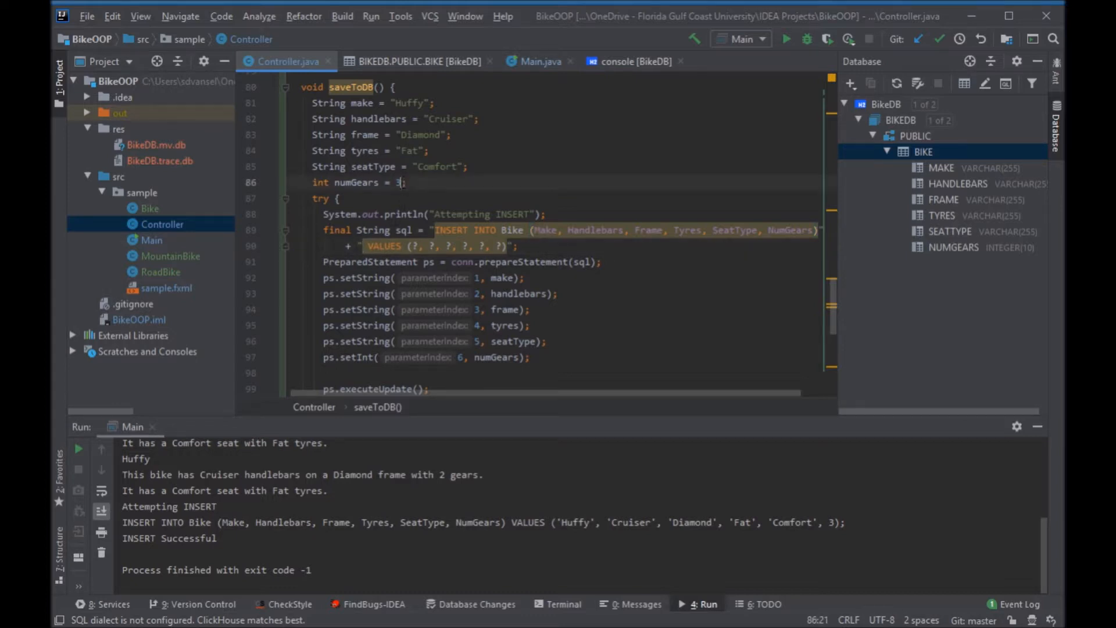
text(4)
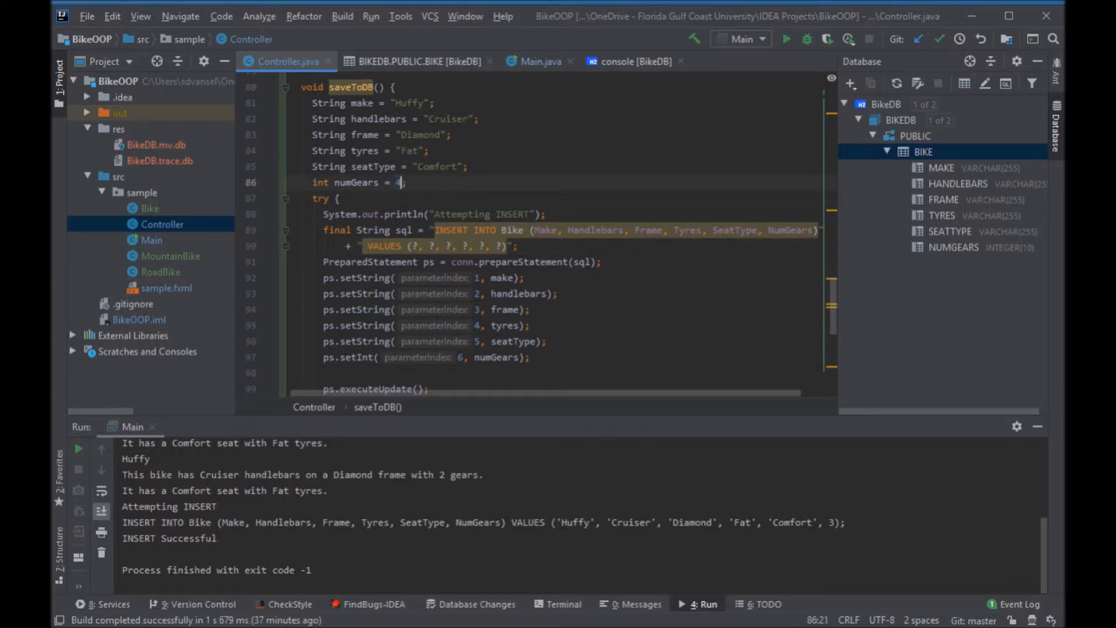